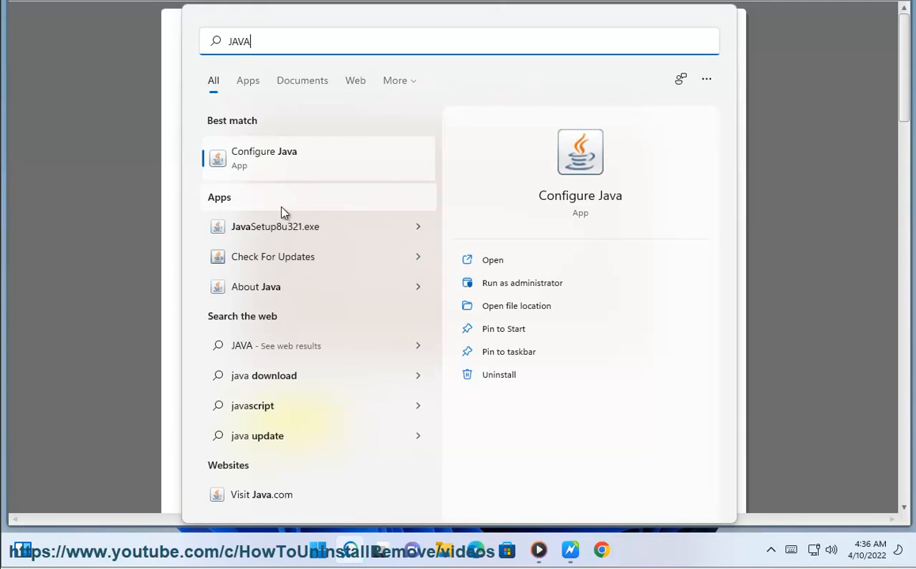
mouse_move(284, 265)
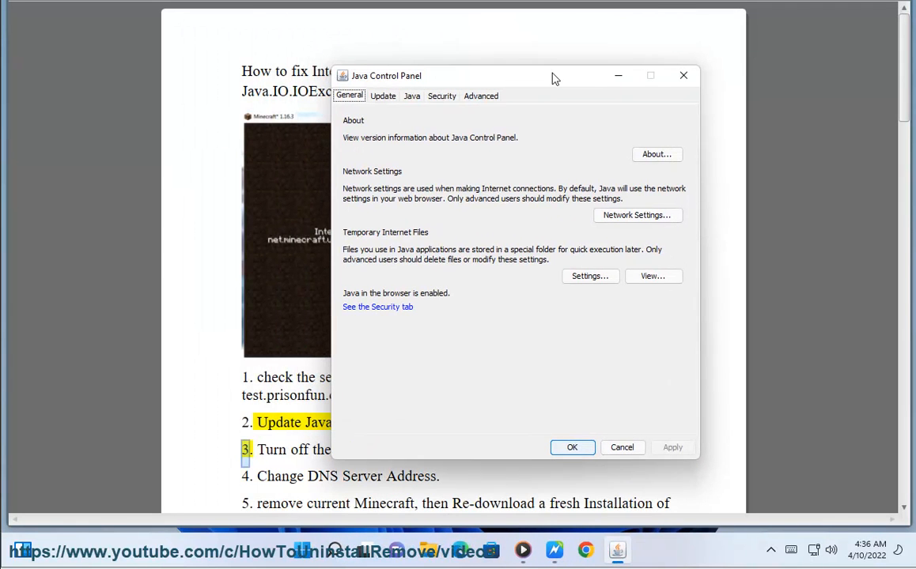
- Run Java's Update Now check, confirm the latest version is installed, and close Java Control Panel
click(384, 97)
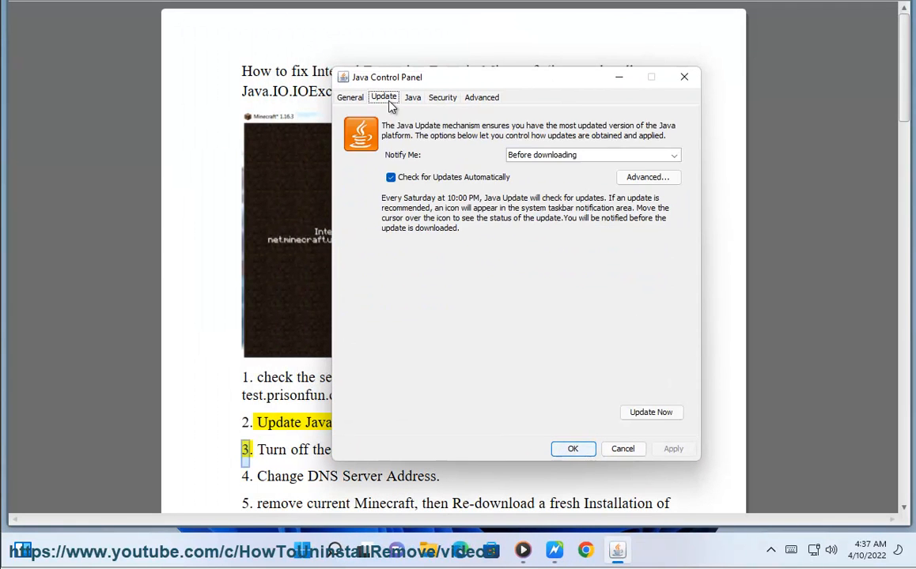
mouse_move(692, 246)
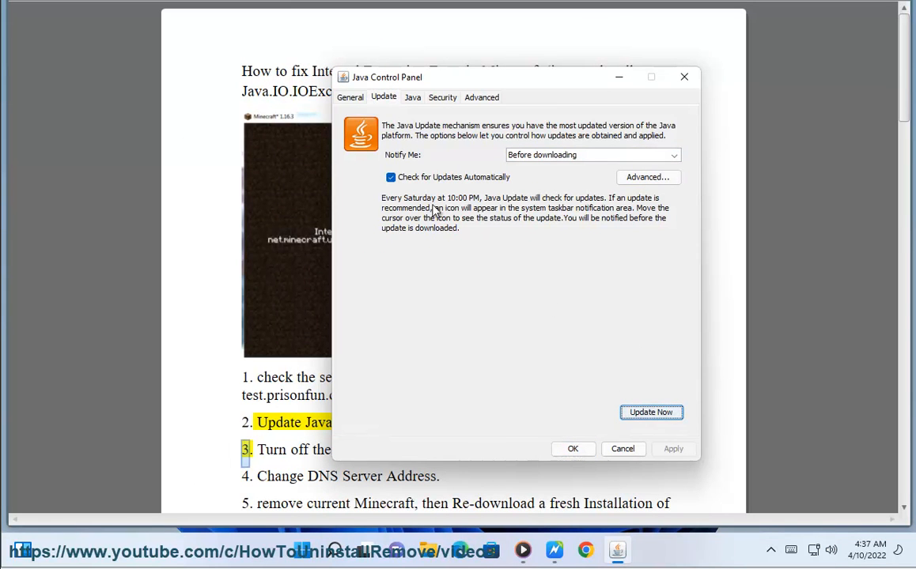
click(650, 412)
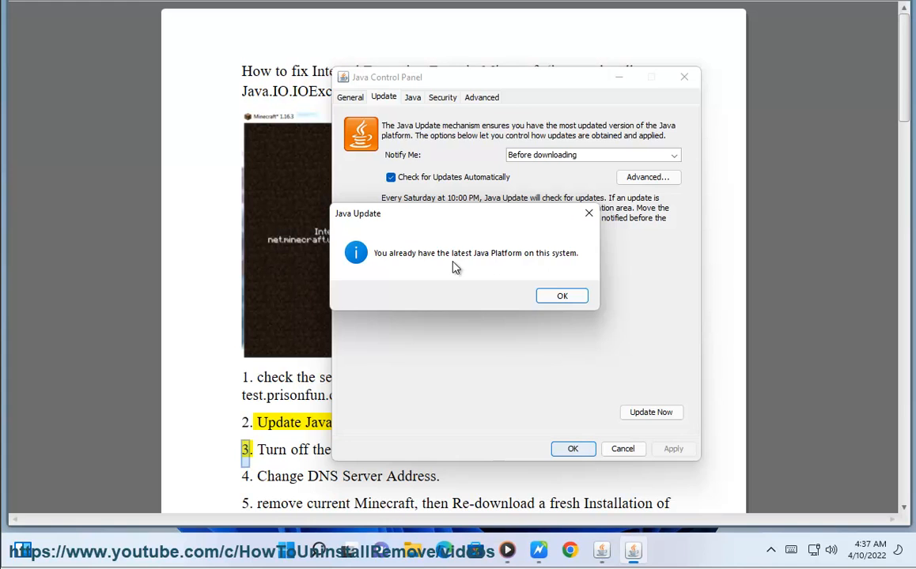
click(561, 294)
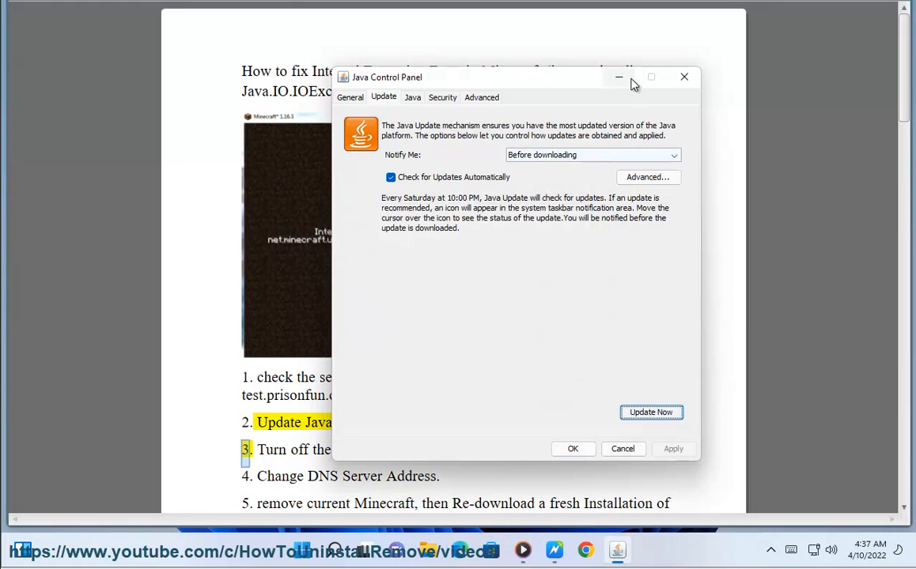
click(683, 77)
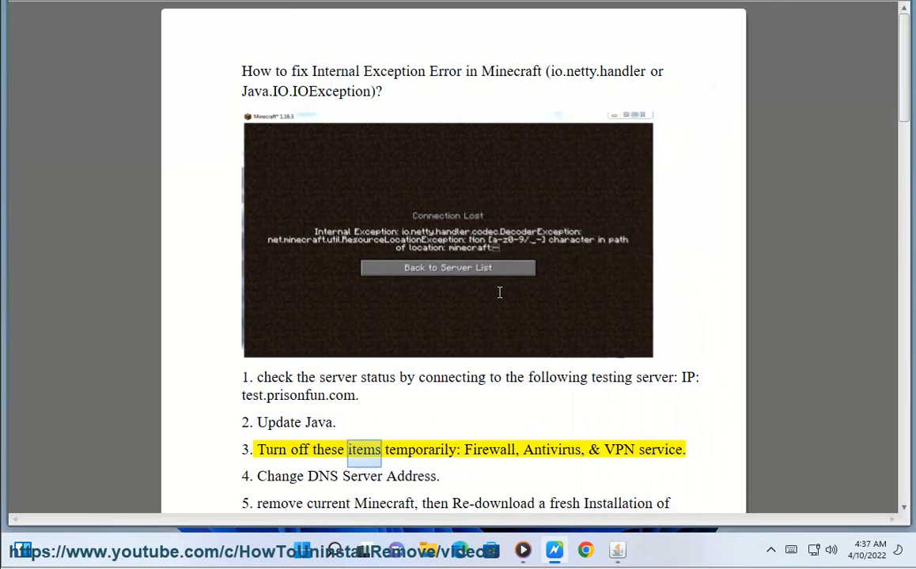
- Mark step 4 in the guide and open Windows Defender Firewall via System and Security
double_click(552, 449)
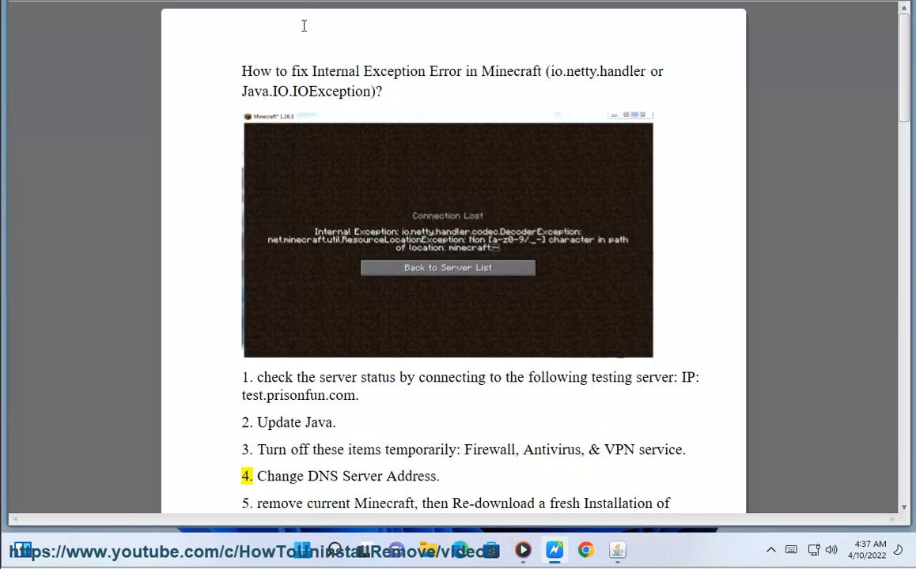
double_click(489, 449)
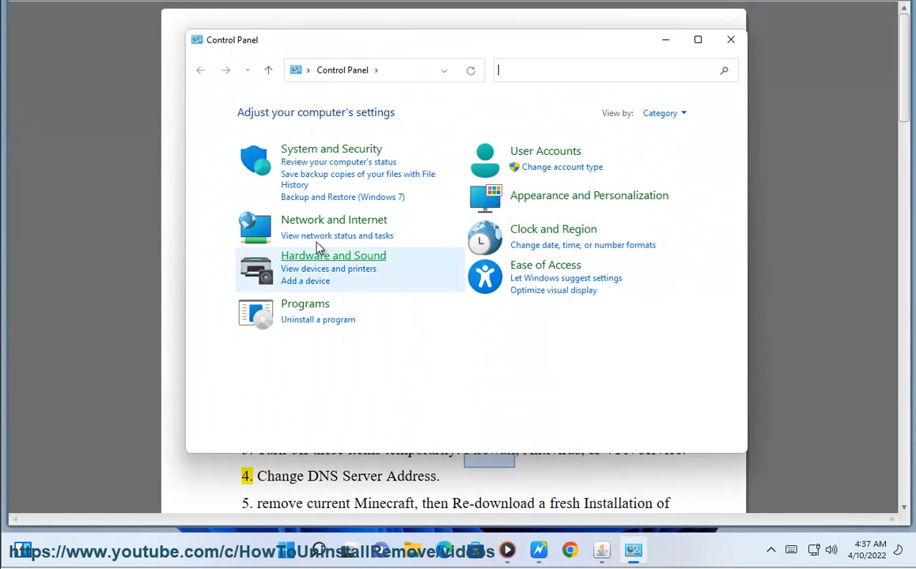
click(330, 148)
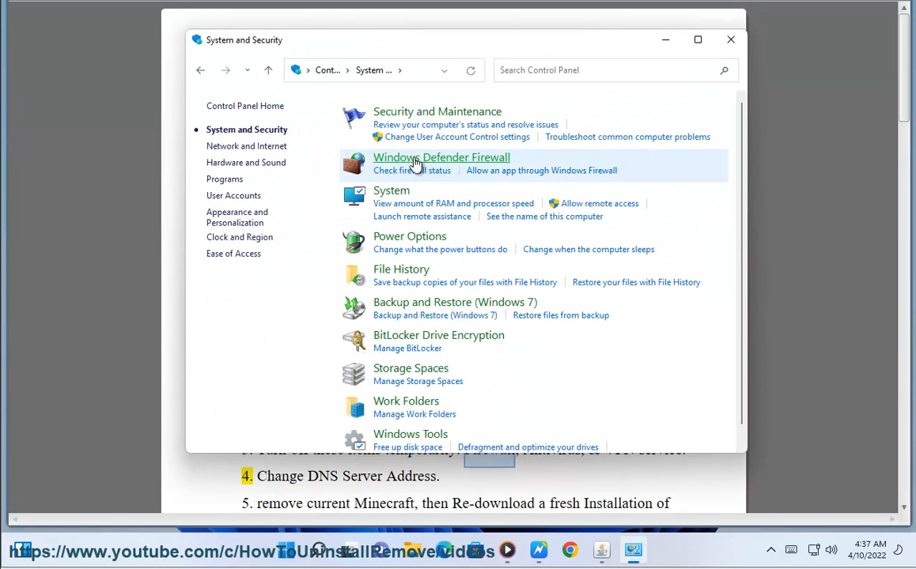
click(440, 157)
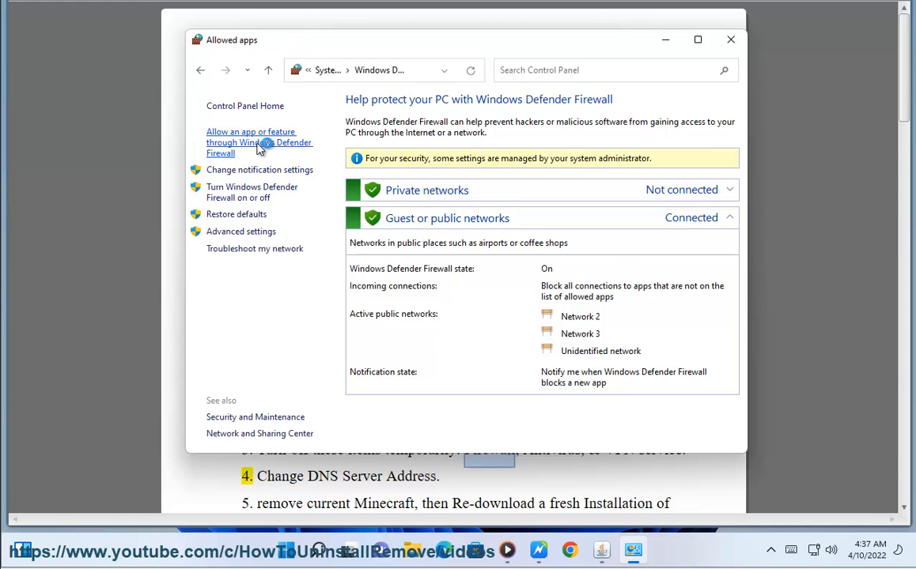
- Turn off Windows Defender Firewall for both private and public networks and save
click(259, 143)
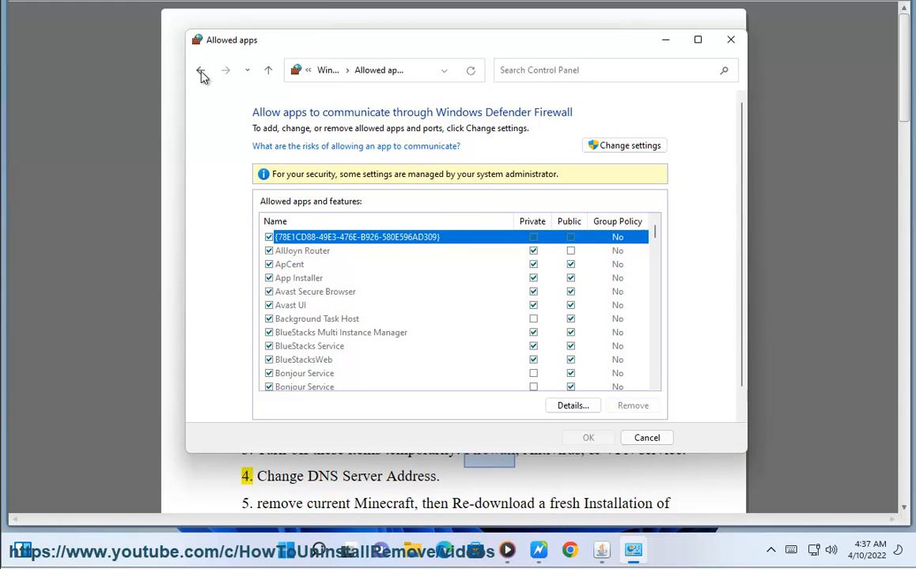
click(202, 71)
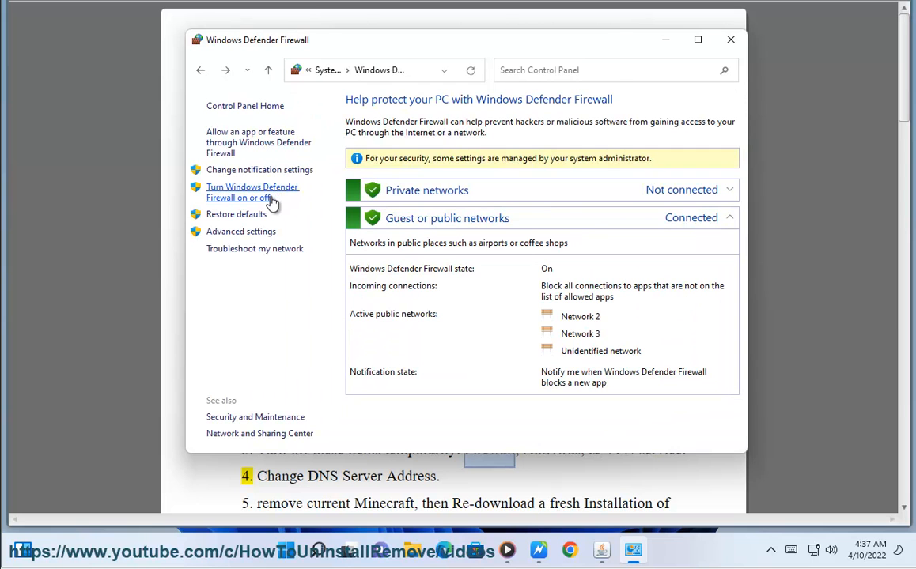
click(252, 192)
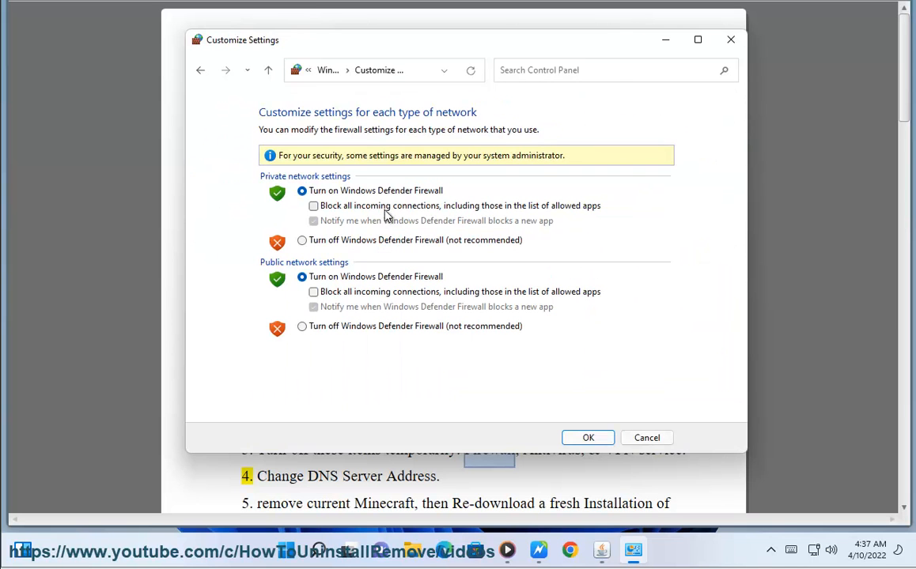
click(301, 239)
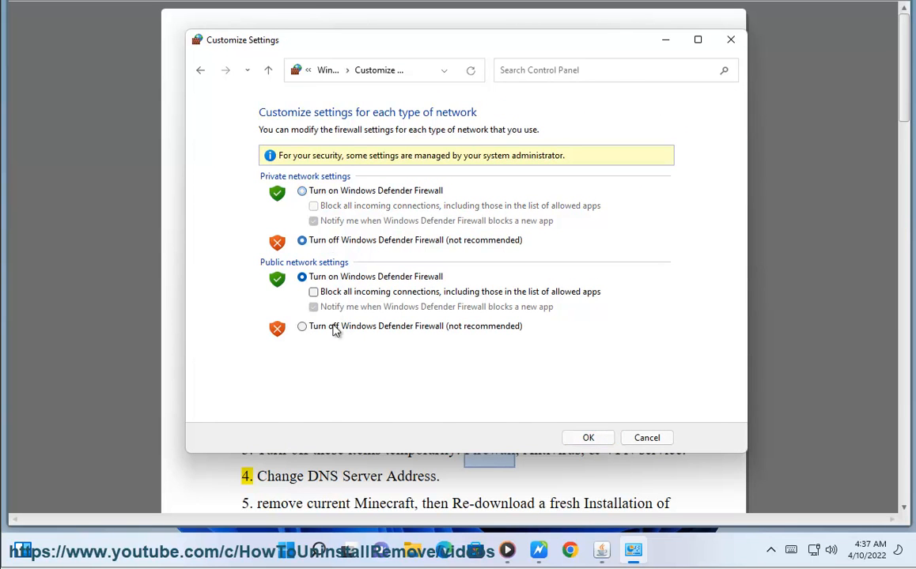
click(301, 326)
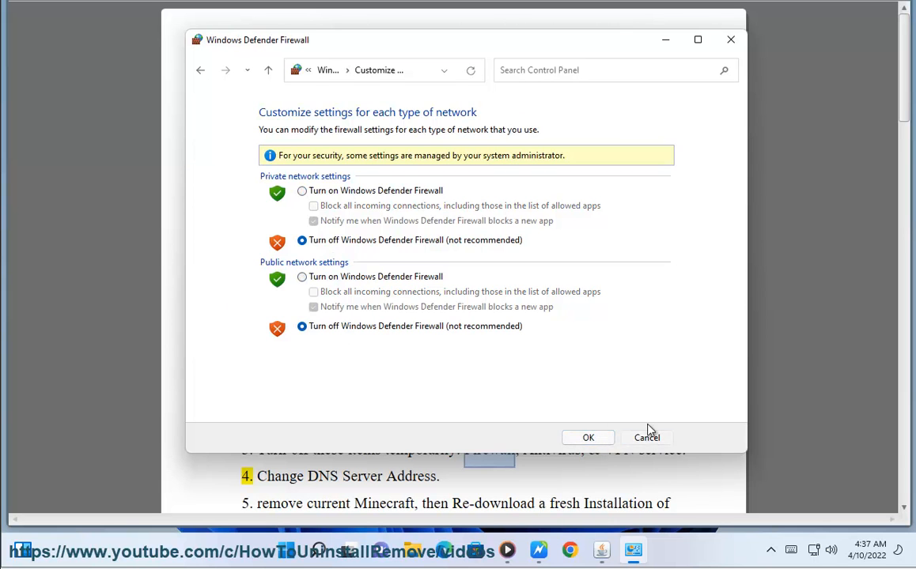
click(646, 438)
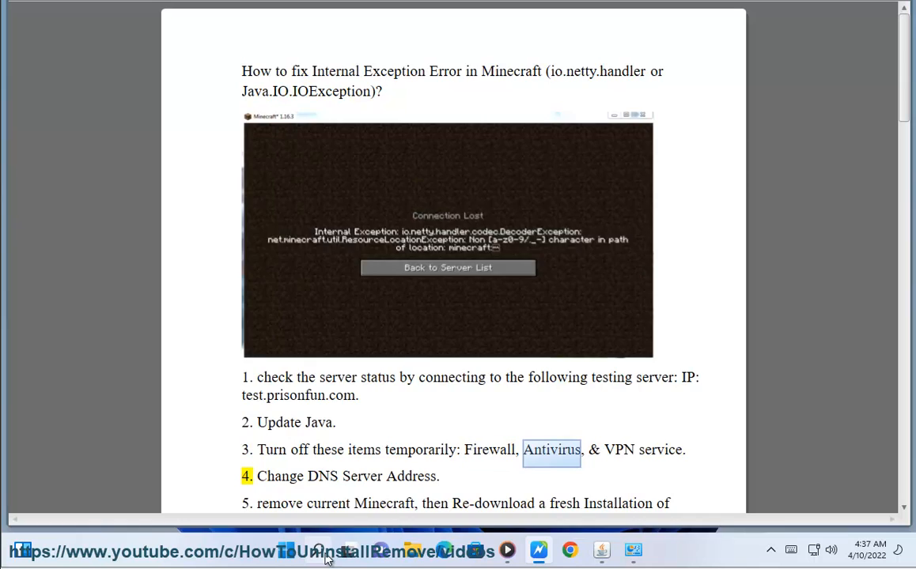
- Toggle Real-time protection off in Windows Security's Virus & threat protection settings
click(649, 551)
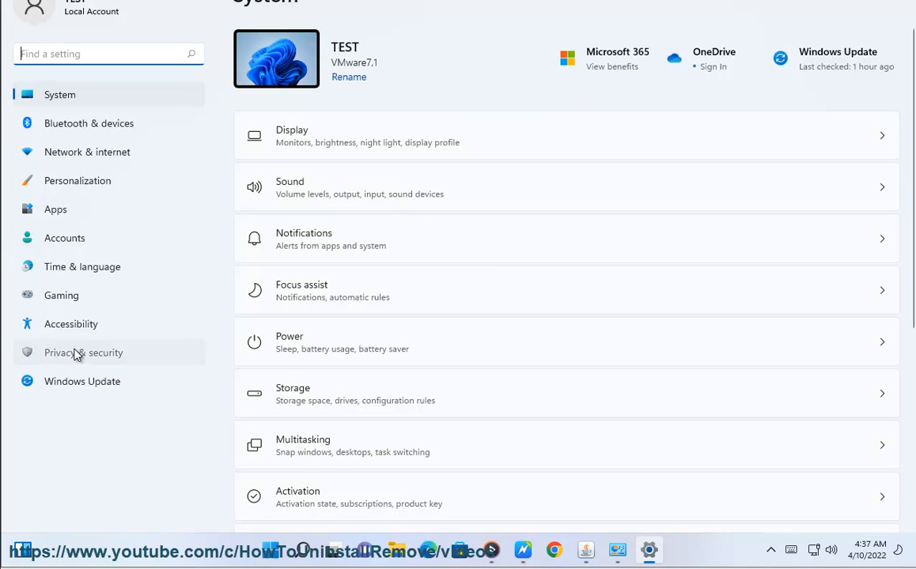
click(83, 353)
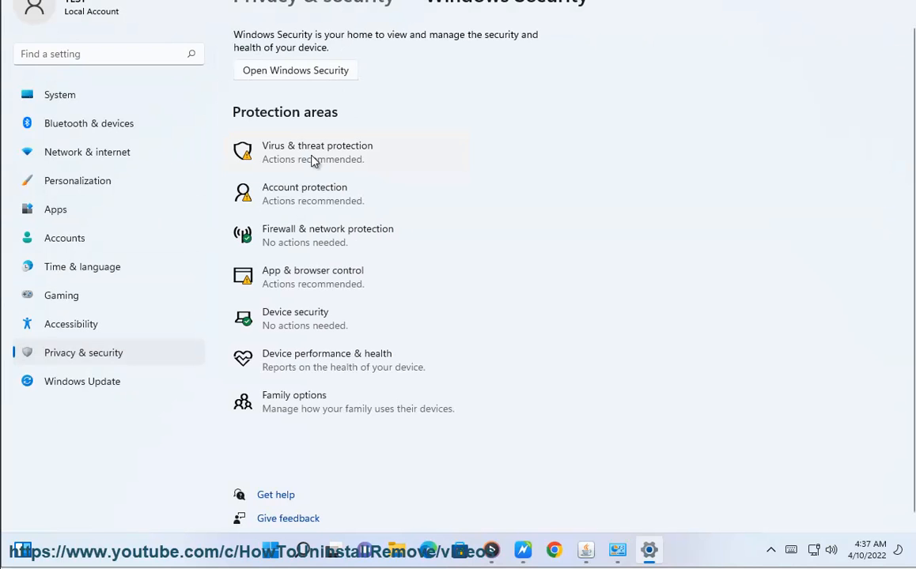
click(316, 151)
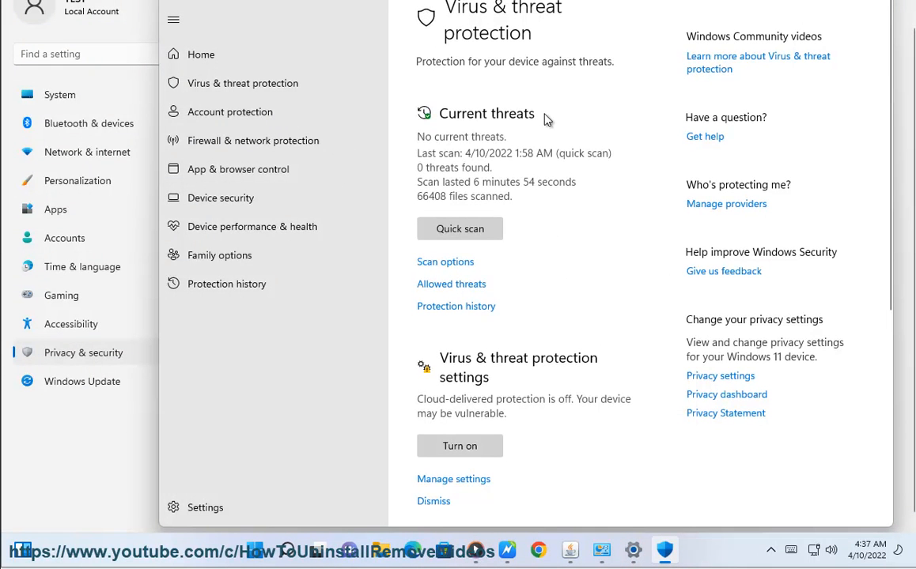
scroll(down, 3)
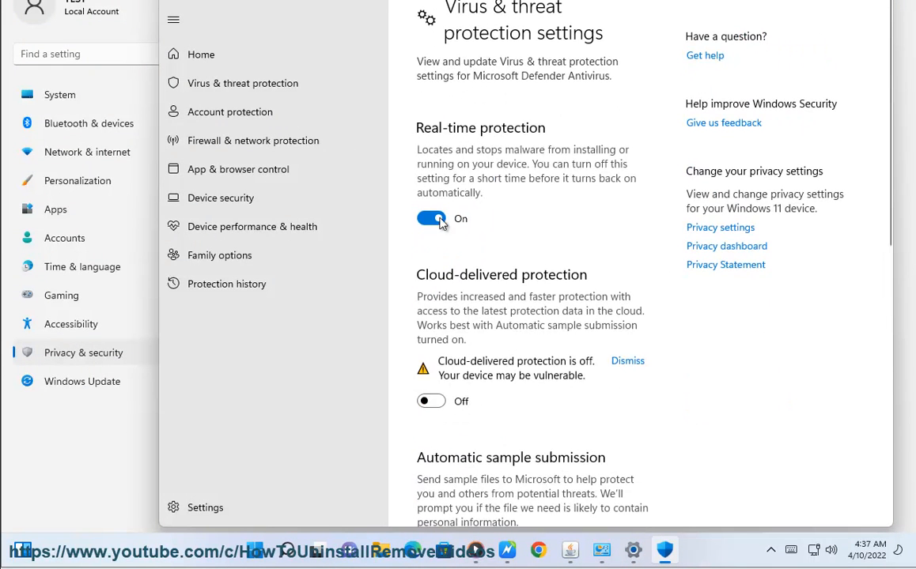
click(431, 218)
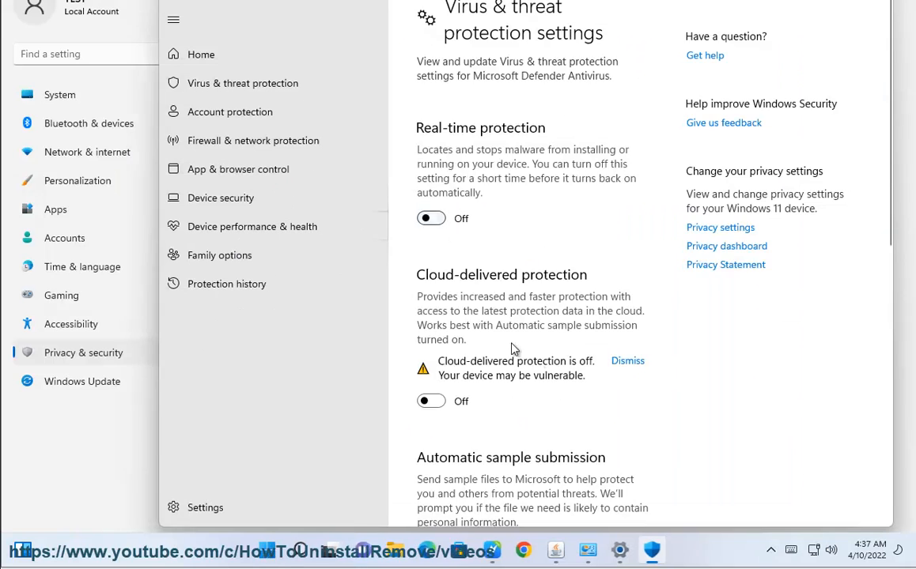
scroll(down, 3)
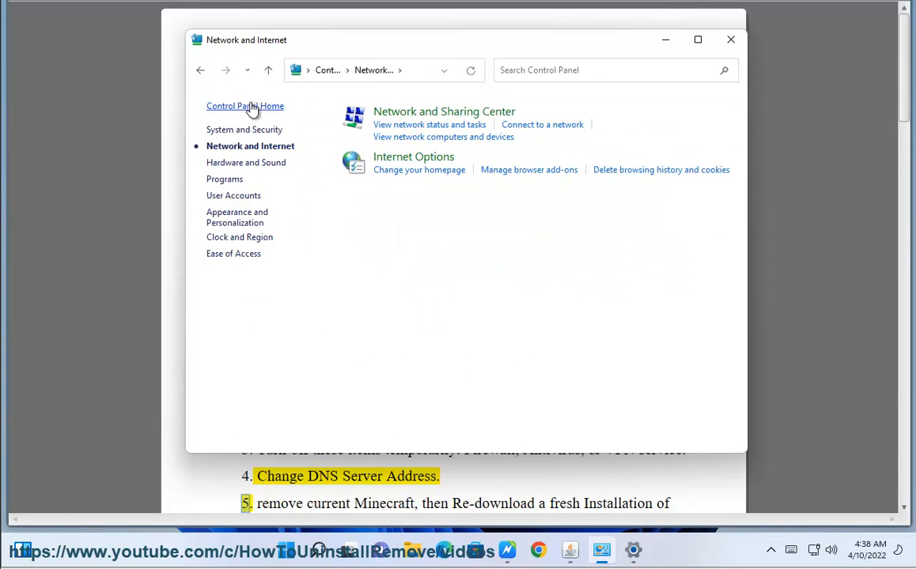
- Enter DNS 1.1.1.1 and 8.8.4.4 for Ethernet0, then cancel back to Network and Sharing Center
click(245, 105)
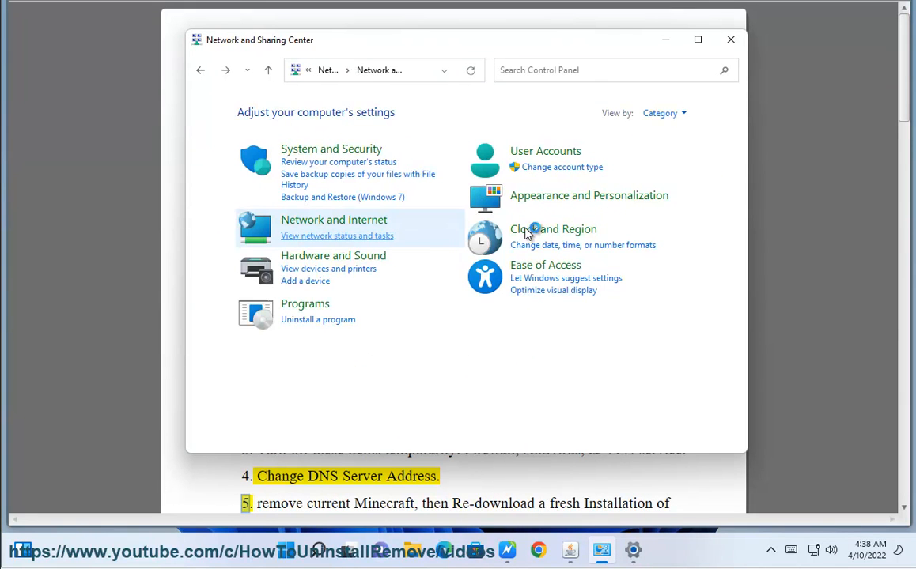
click(643, 160)
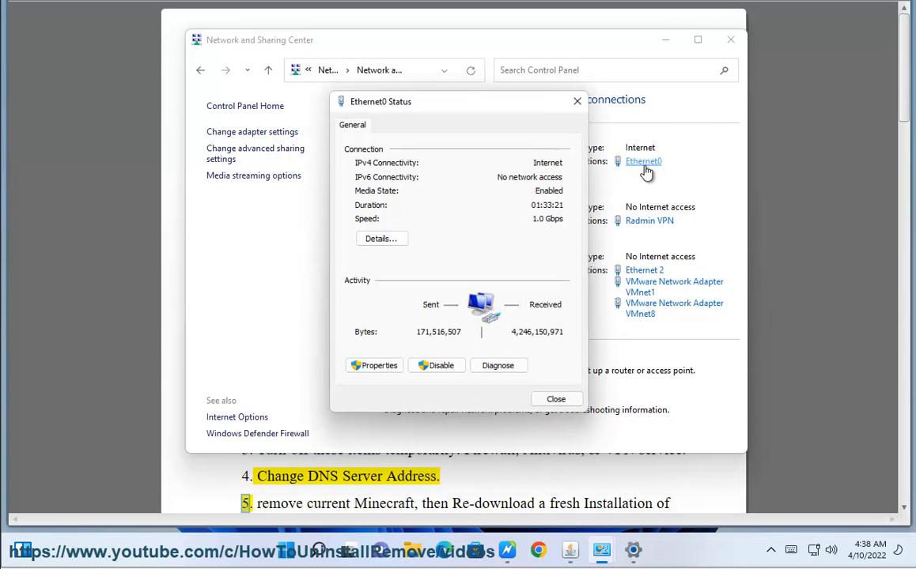
click(374, 366)
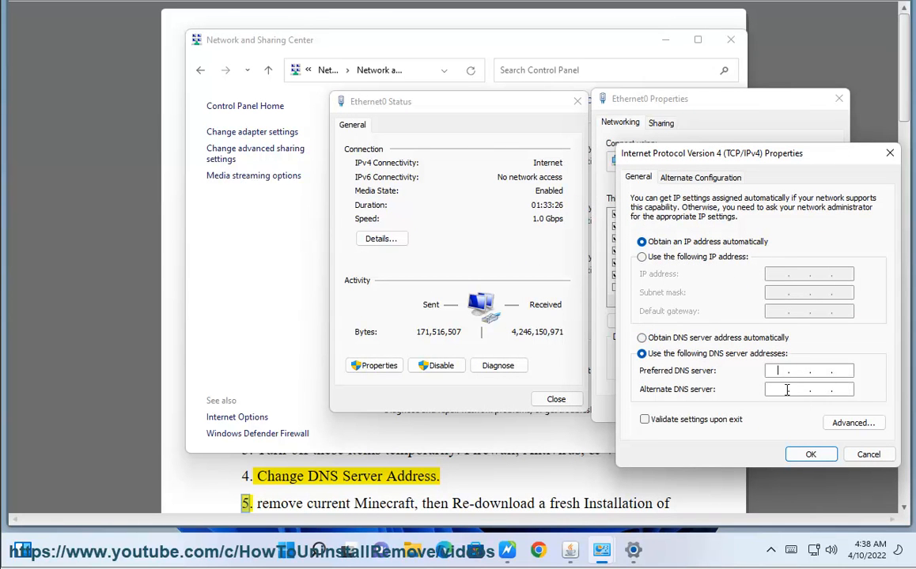
text(1.1.1.)
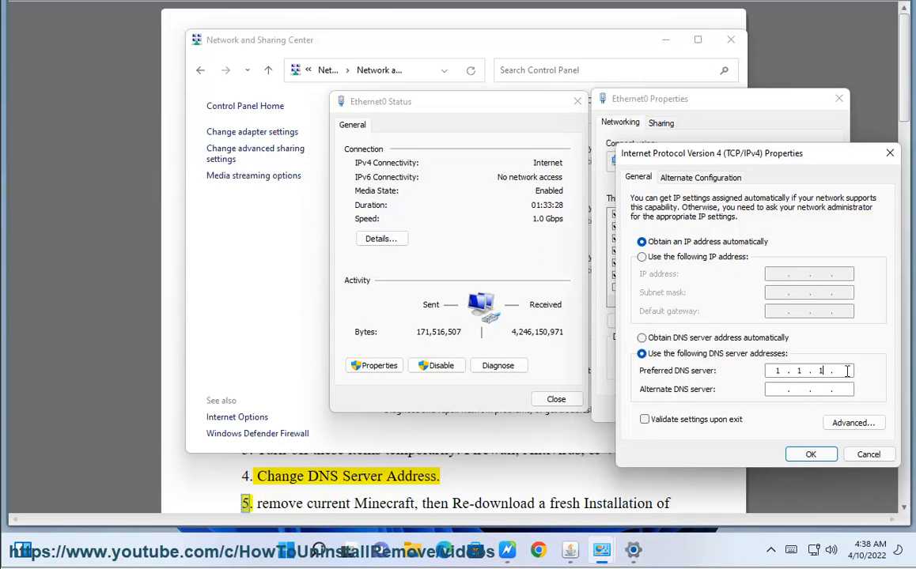
text(8.8.4.4)
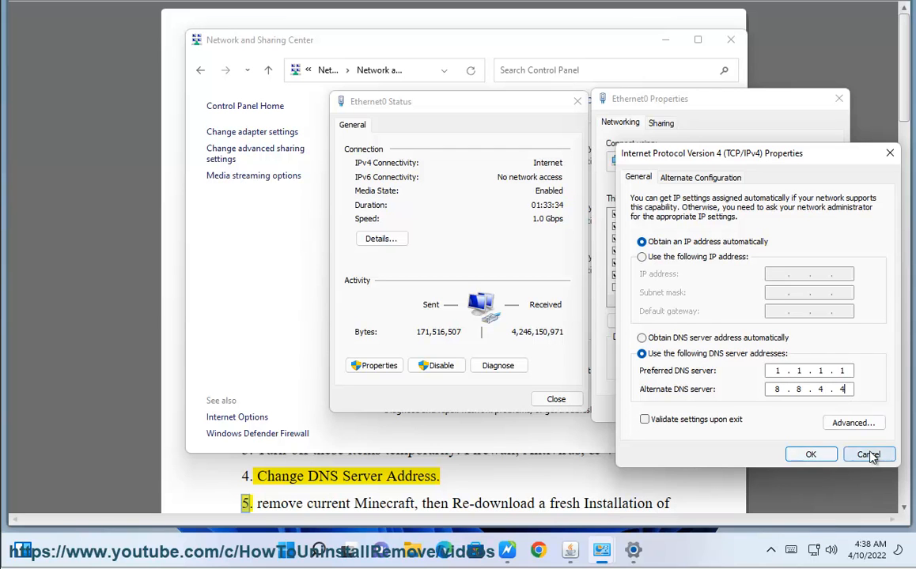
click(868, 454)
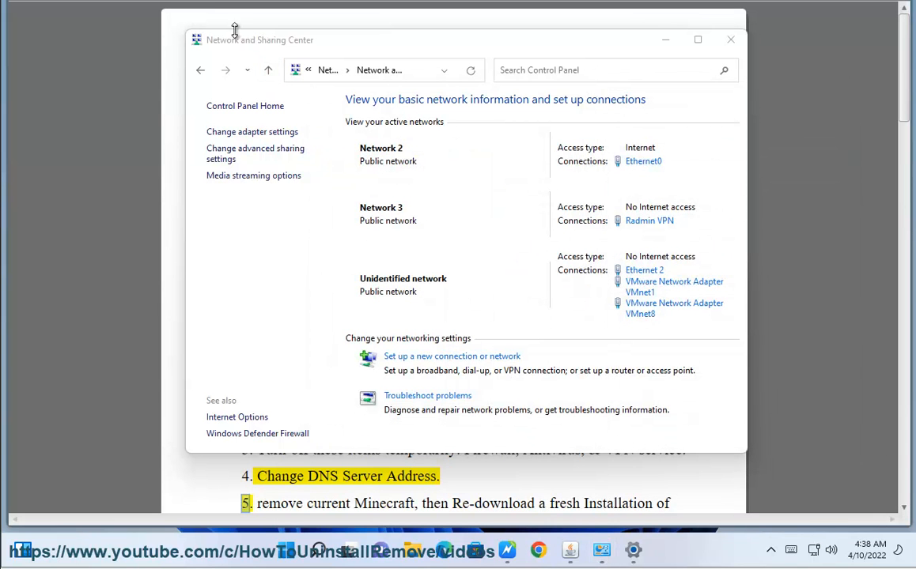
- Search Chrome for 'best gaming laptop' using the matching suggestion
text(BE)
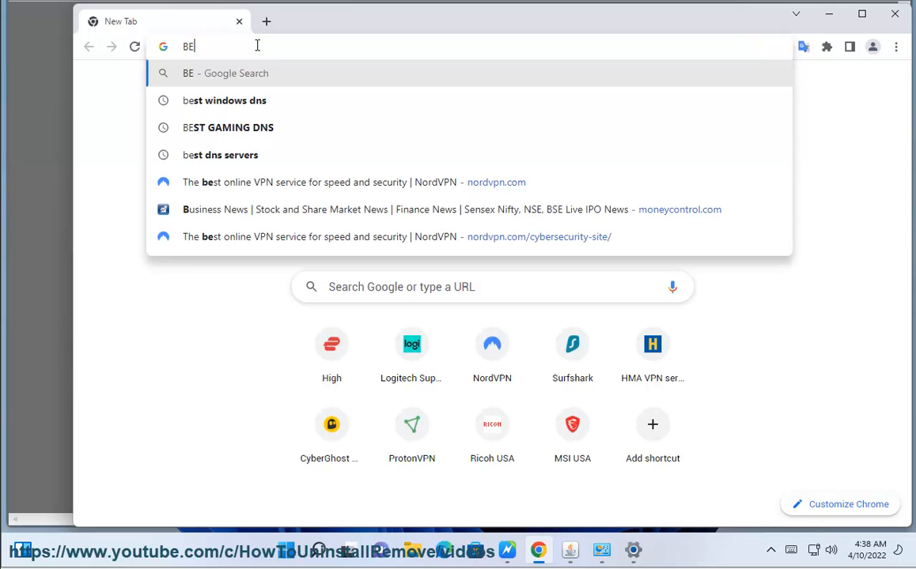
text(ST)
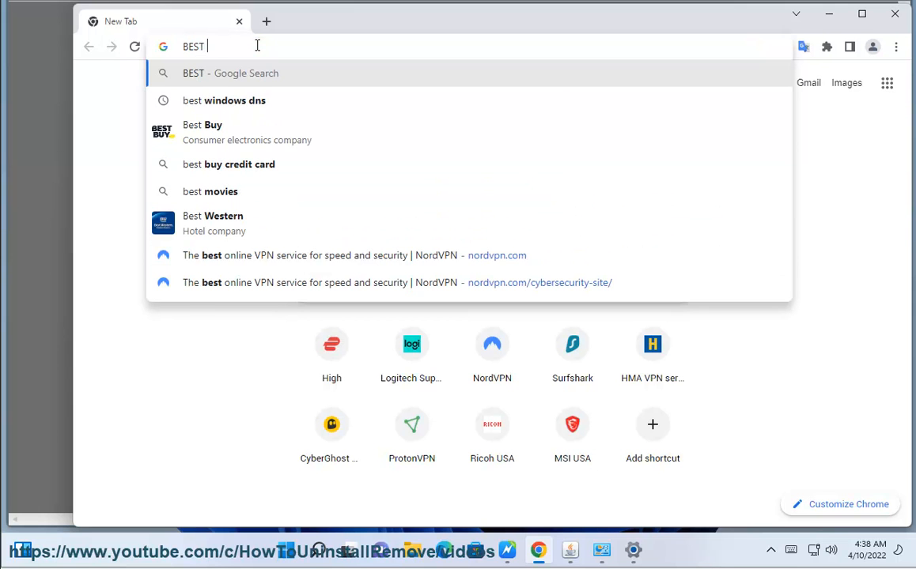
text(gaming laptop)
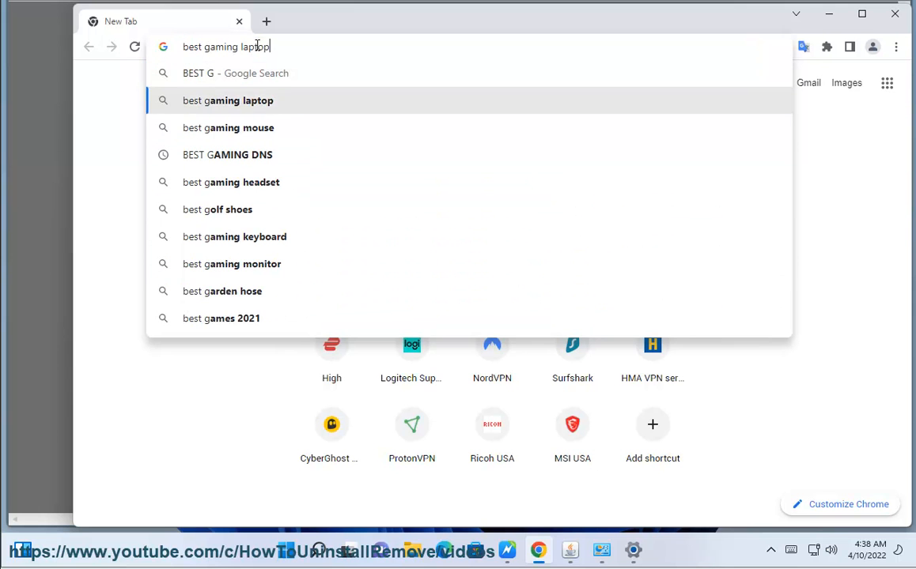
click(227, 154)
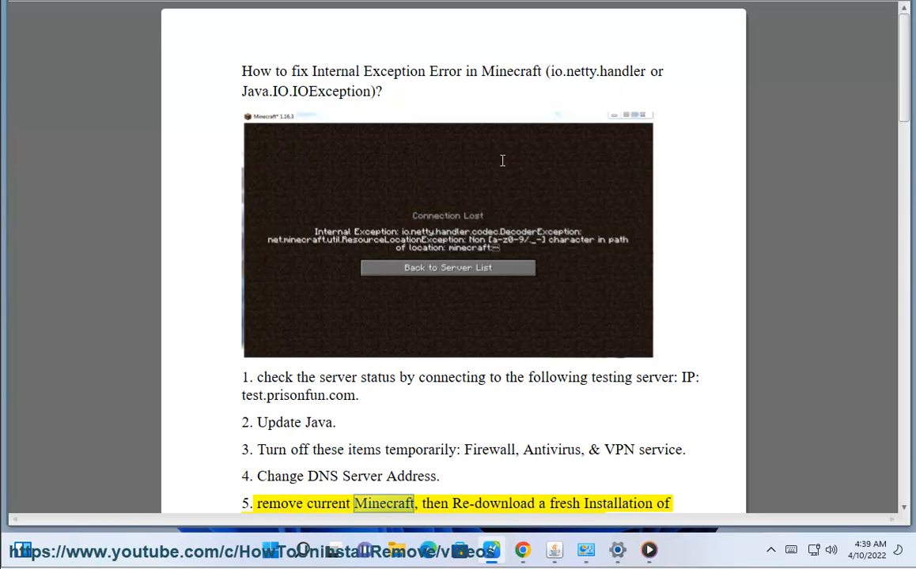
- Scroll the guide to step 5 and follow the minecraft.net/en-us/download link
scroll(down, 3)
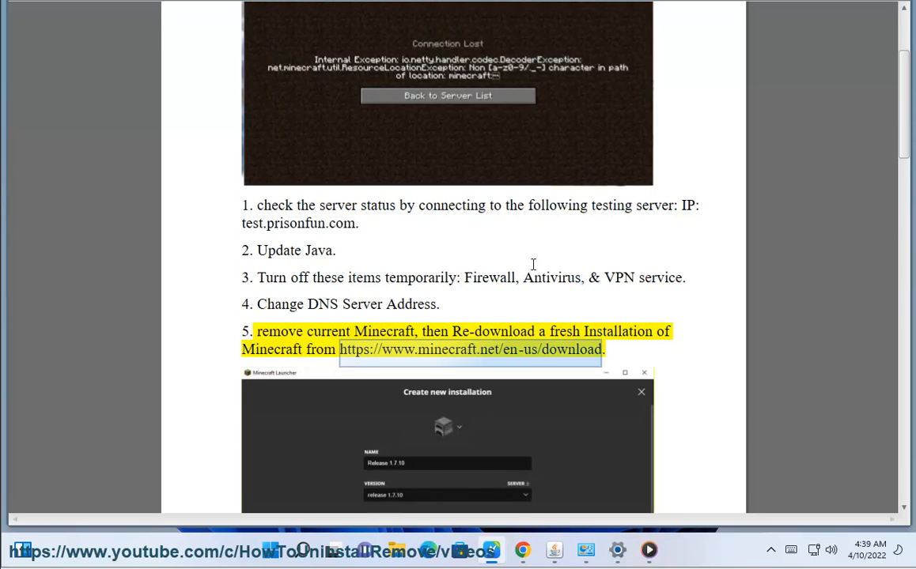
scroll(down, 3)
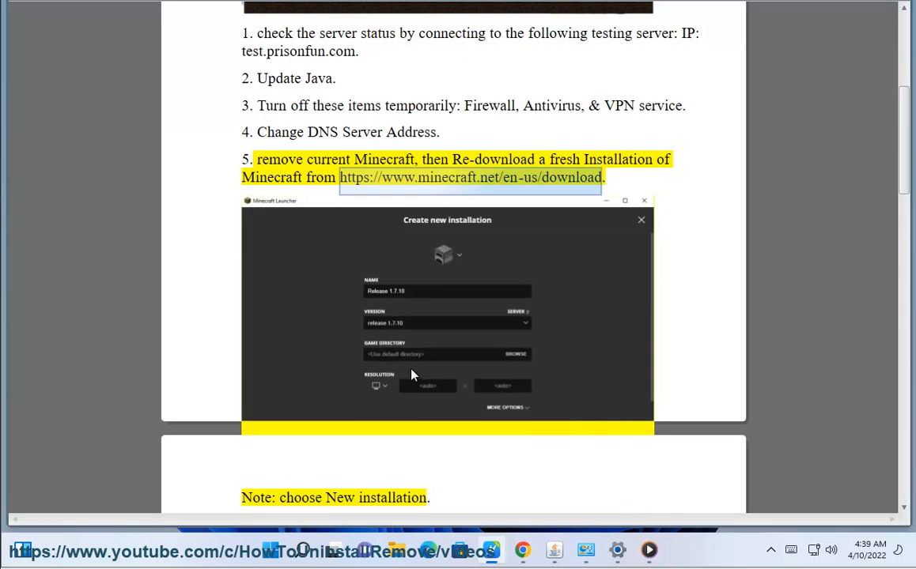
mouse_move(360, 93)
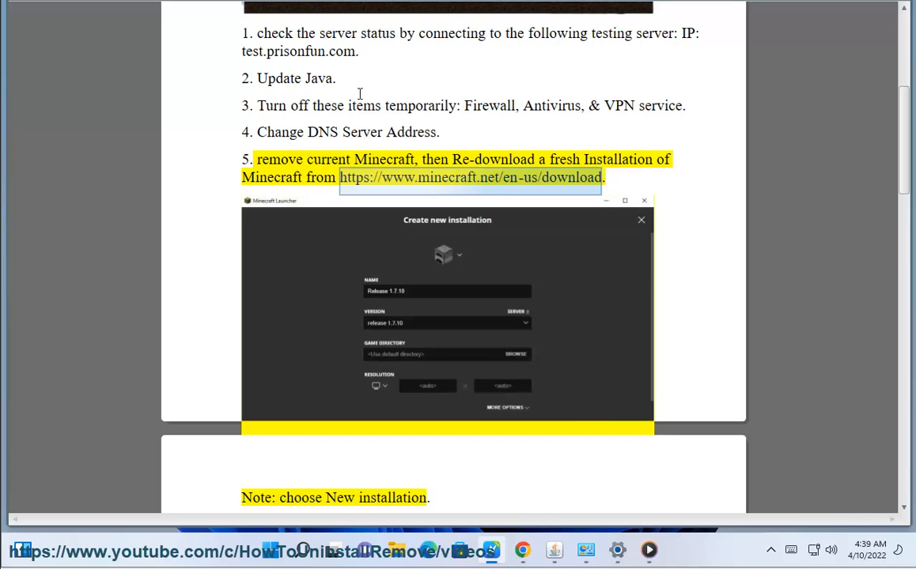
scroll(down, 3)
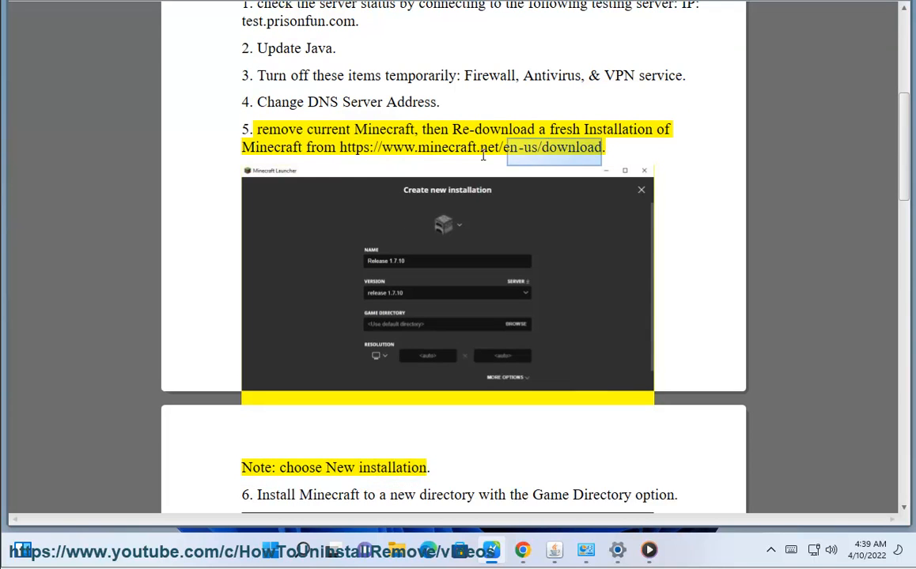
click(522, 551)
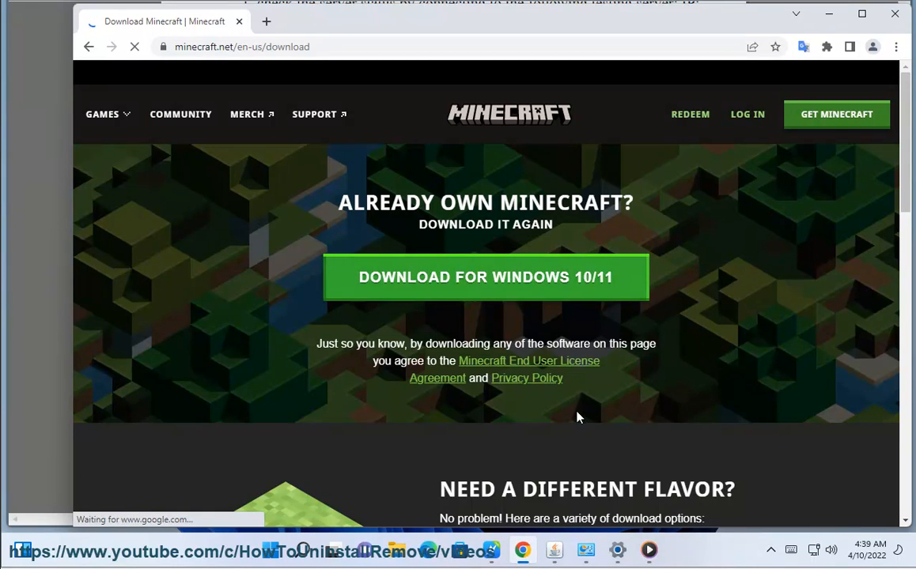
- Start the 'Download for Windows 10/11' Minecraft installer and return to the Word guide
scroll(down, 3)
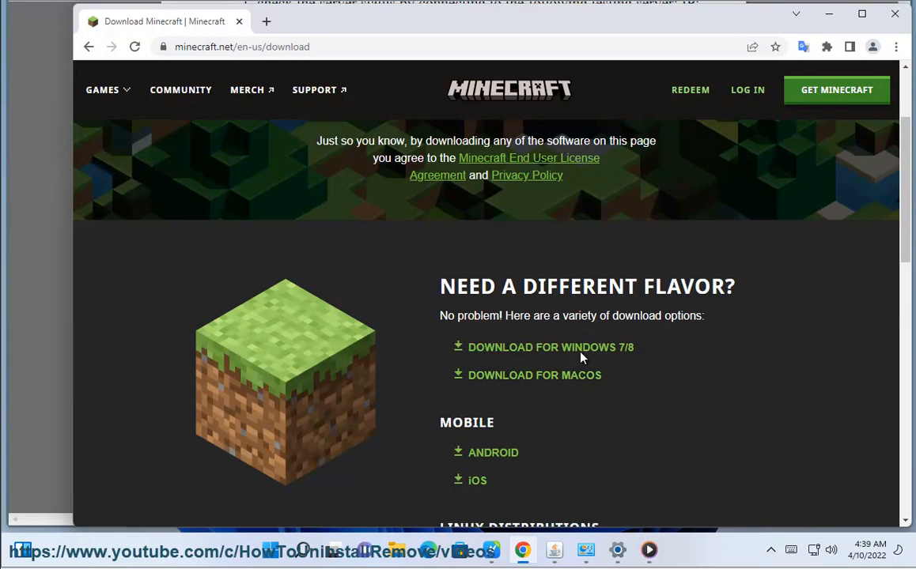
scroll(up, 3)
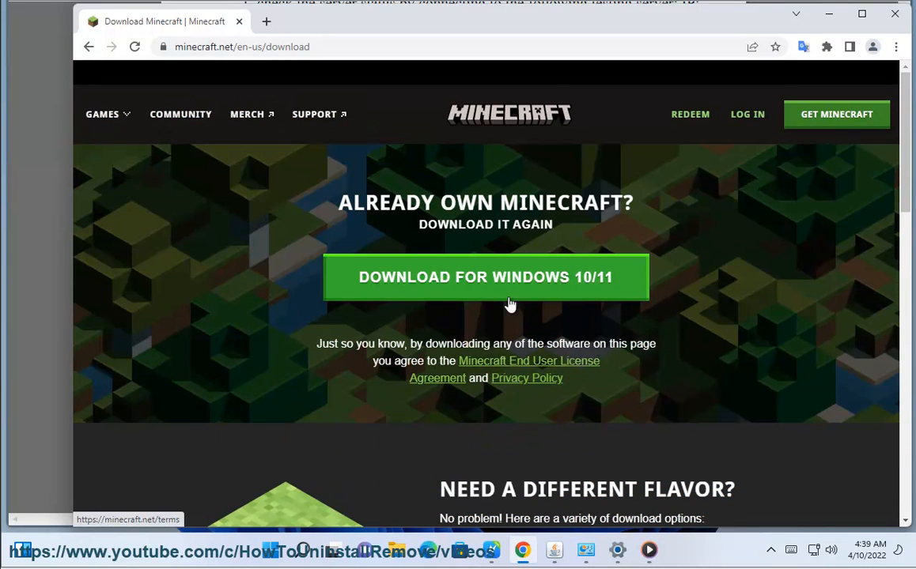
click(485, 277)
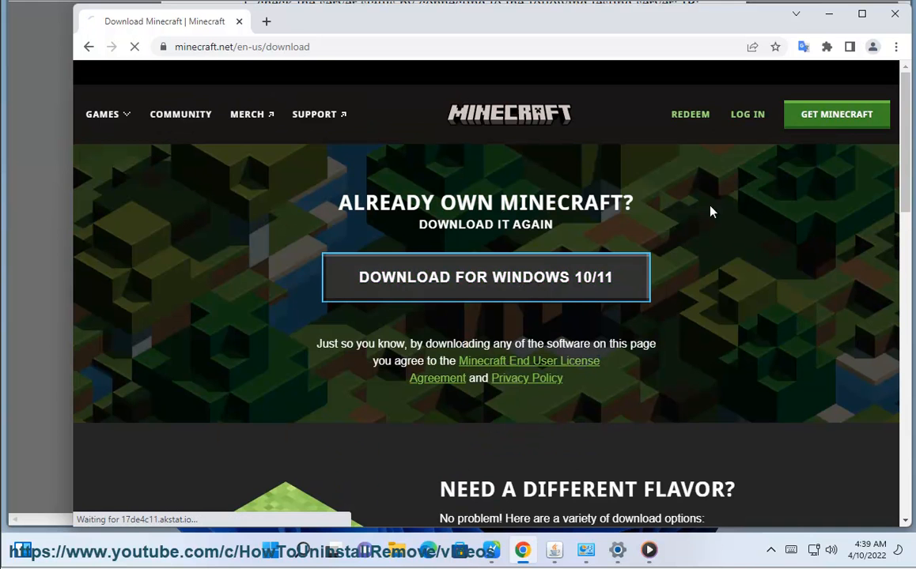
click(486, 276)
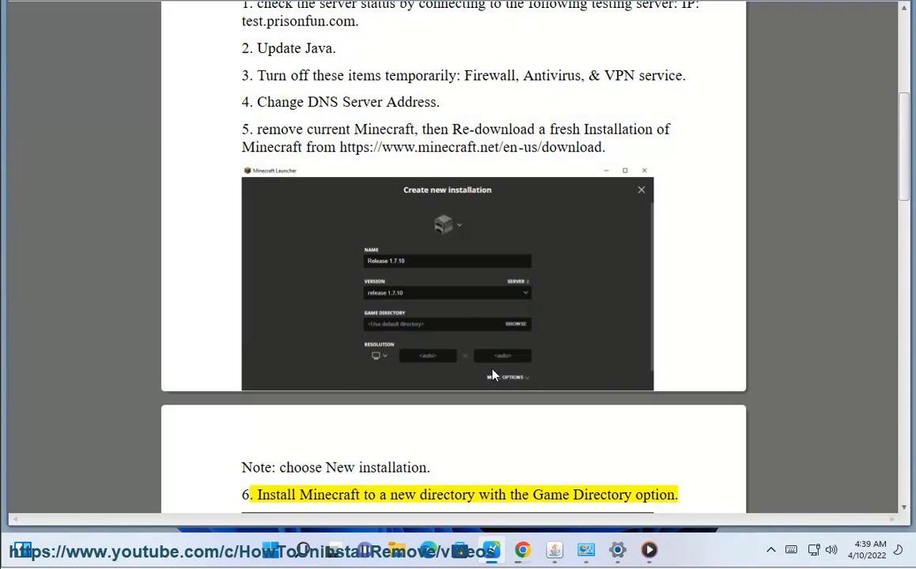
- Scroll the guide past step 6 on a new game directory to step 7 on VPN/Wi-Fi
scroll(down, 3)
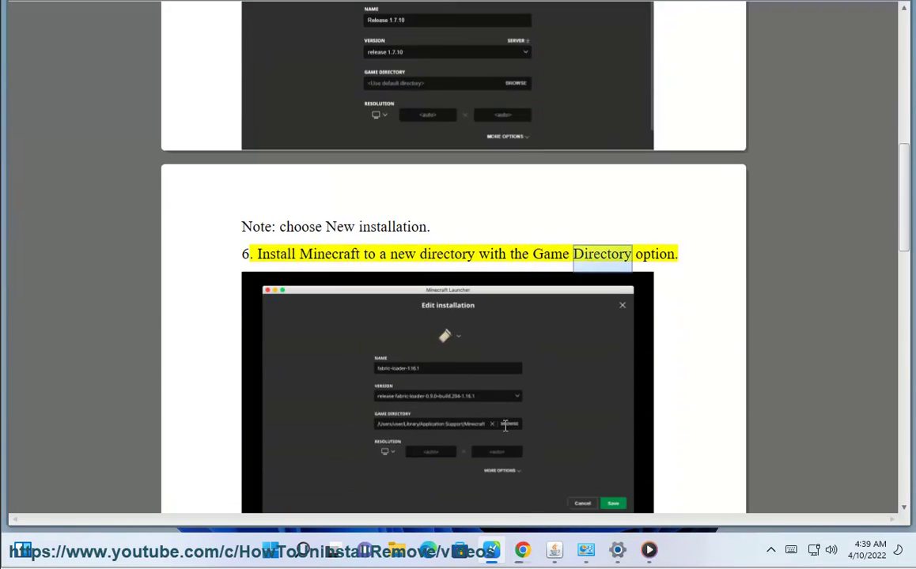
scroll(down, 3)
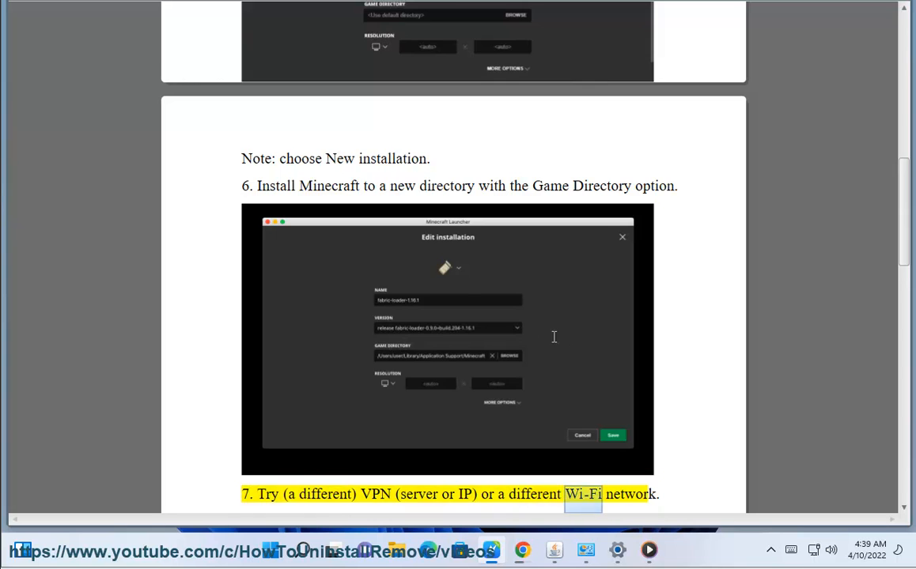
scroll(down, 3)
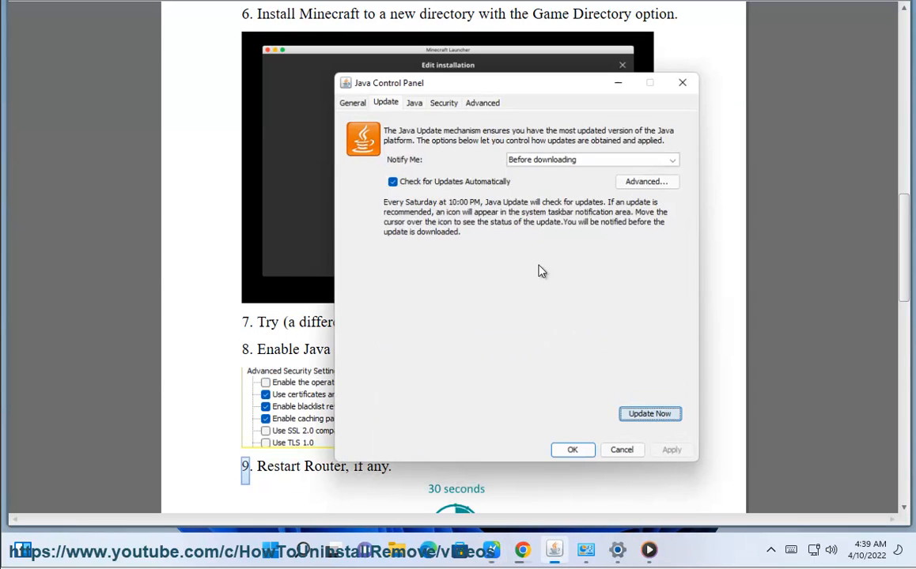
- Tick 'Enable the operating system's restricted environment (native sandbox)' on Java's Advanced tab
click(480, 97)
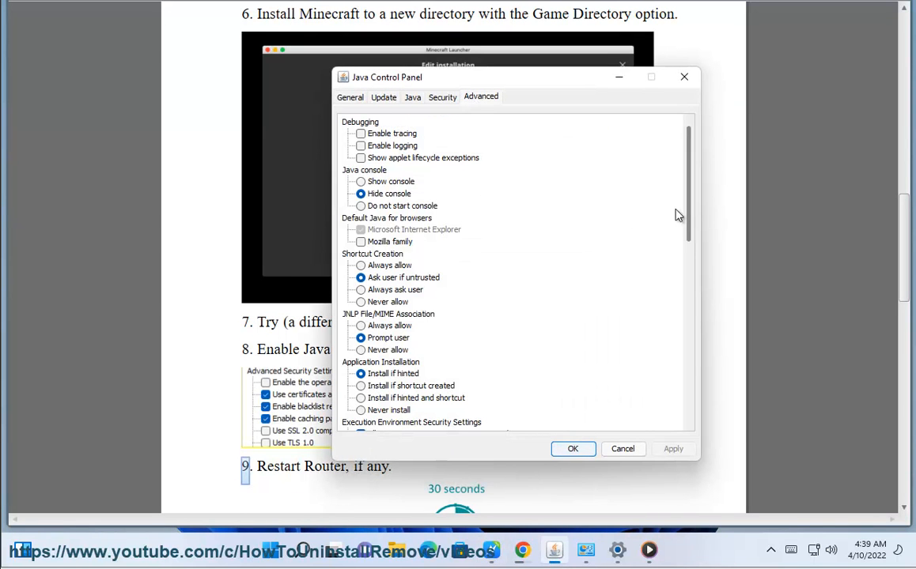
scroll(down, 3)
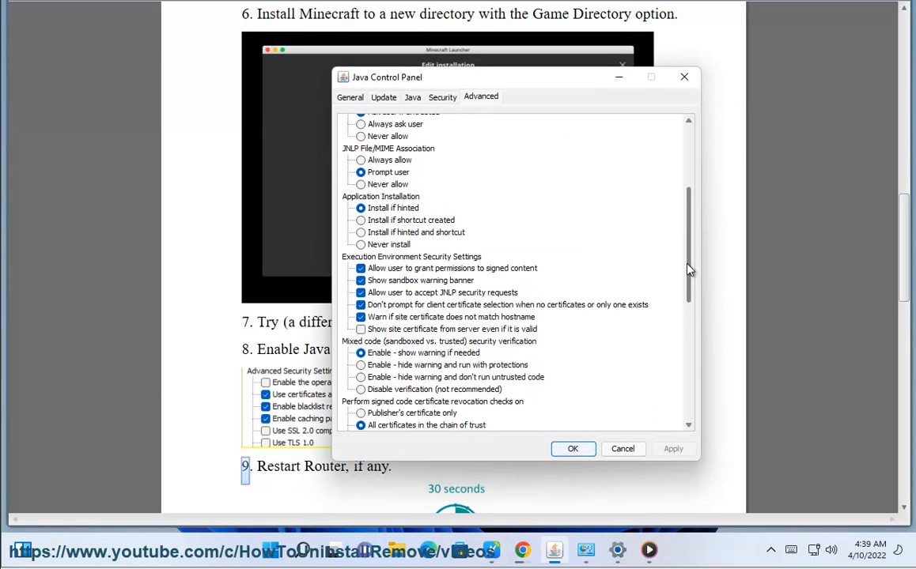
scroll(down, 3)
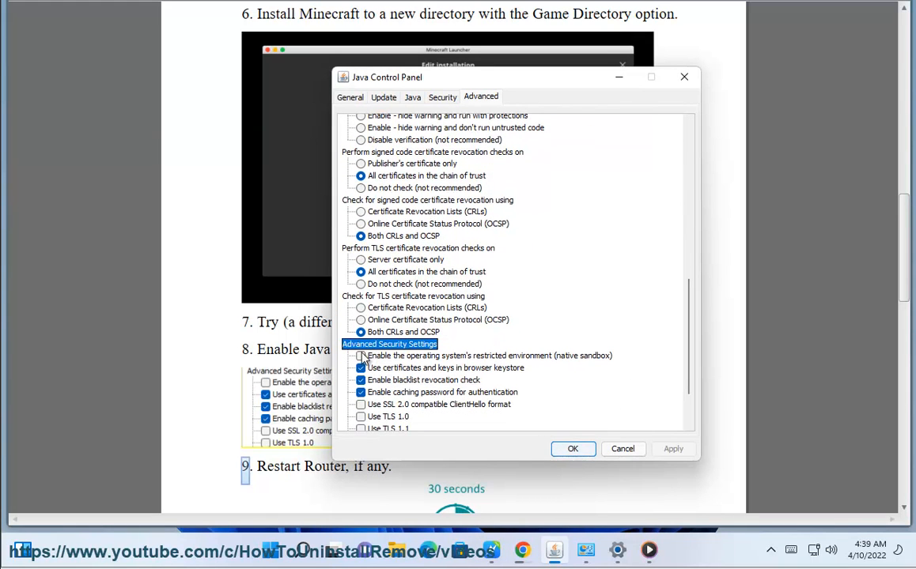
click(360, 355)
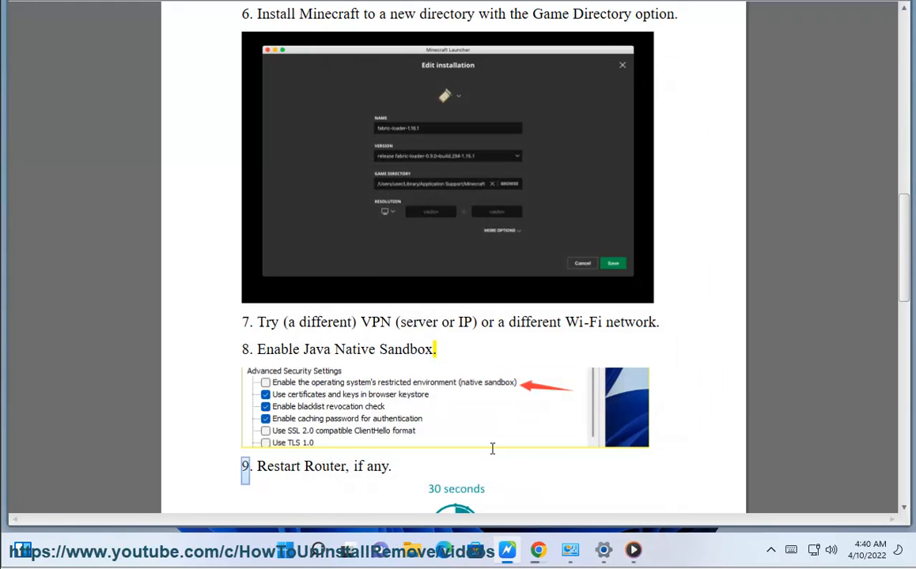
- Select 'Restart' in step 9, scroll to step 10, and open Settings' Accounts page
double_click(278, 466)
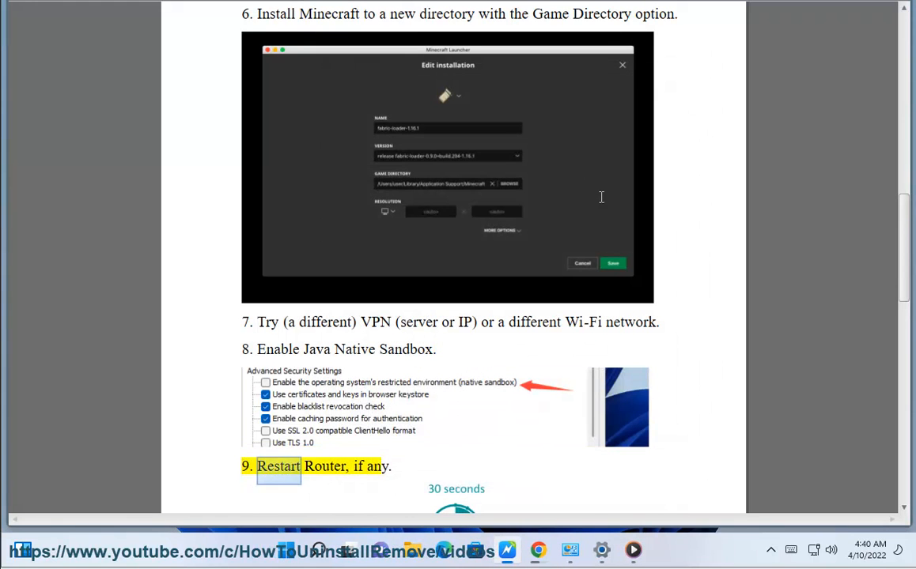
scroll(down, 3)
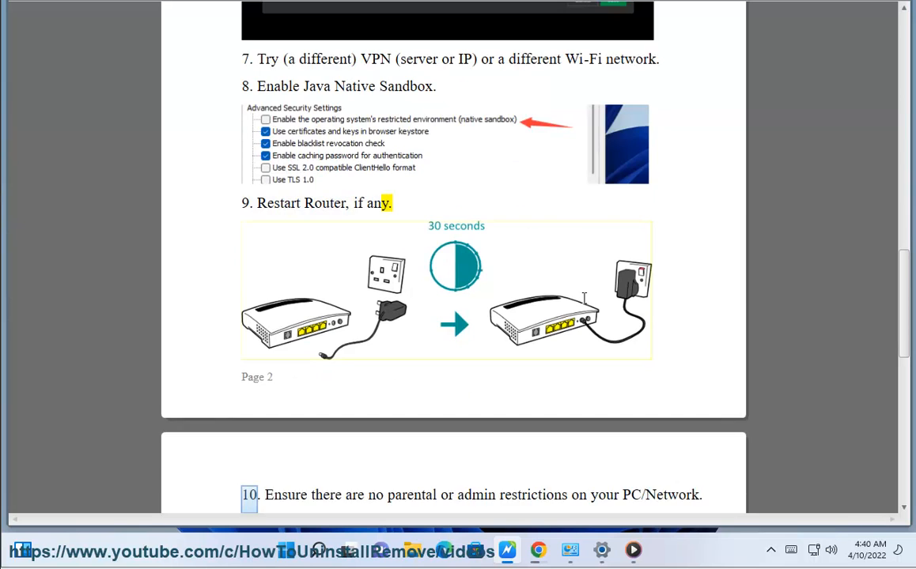
scroll(down, 3)
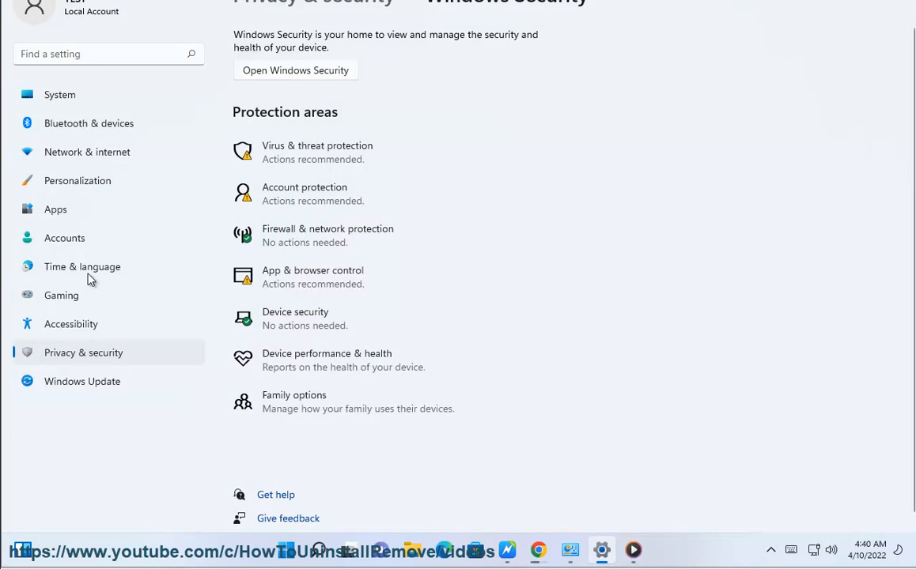
click(64, 237)
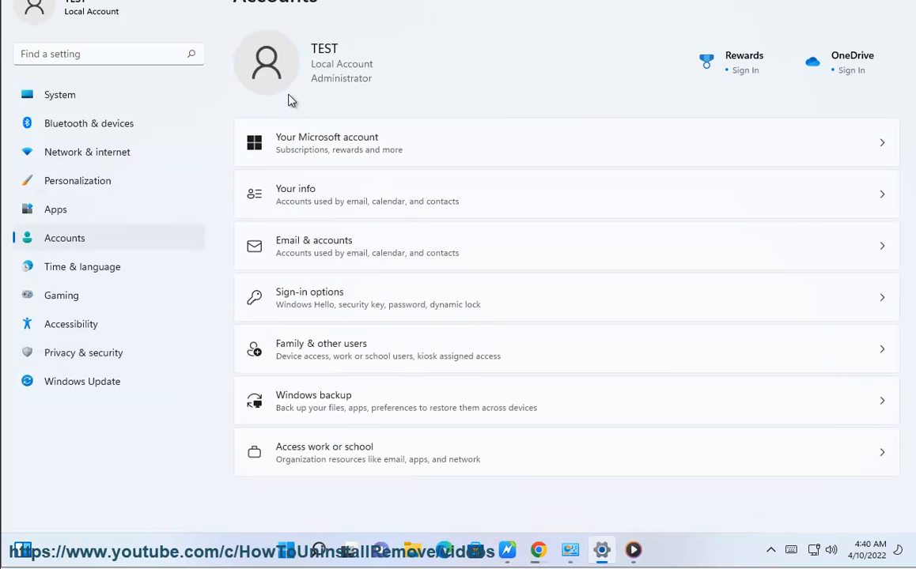